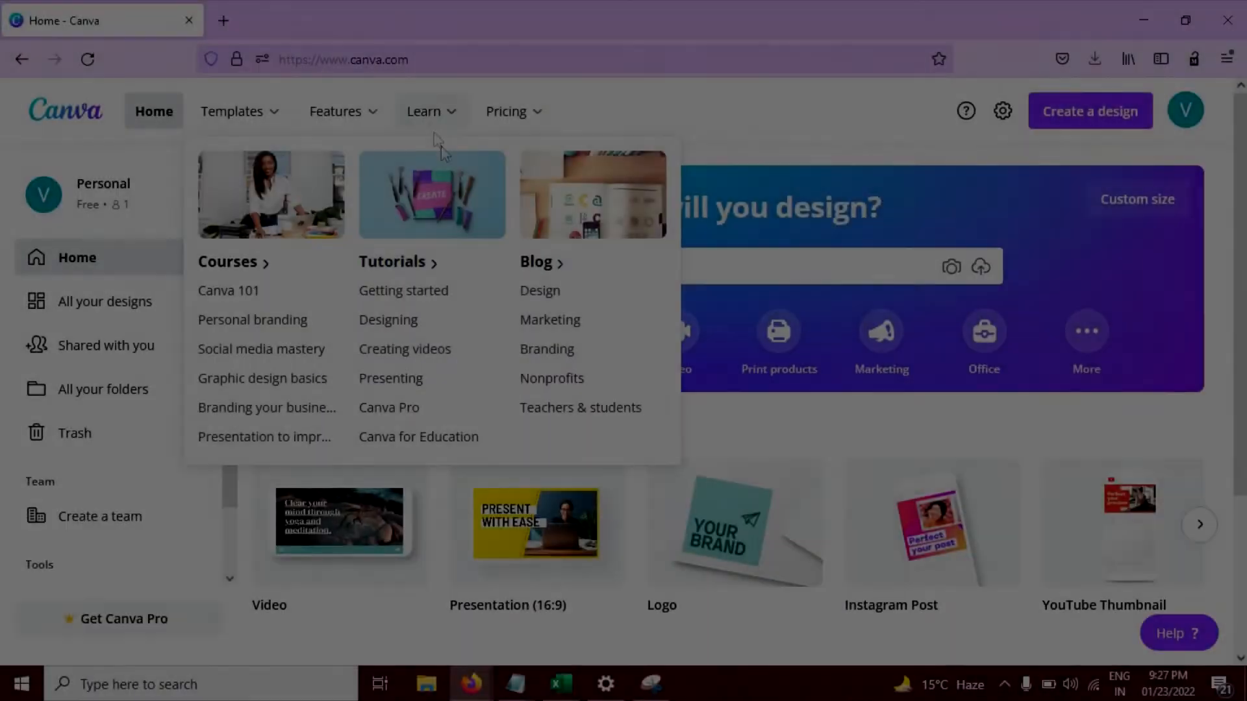
Step: Search Canva's template library for 'Presentation' and browse the results
left_click(700, 265)
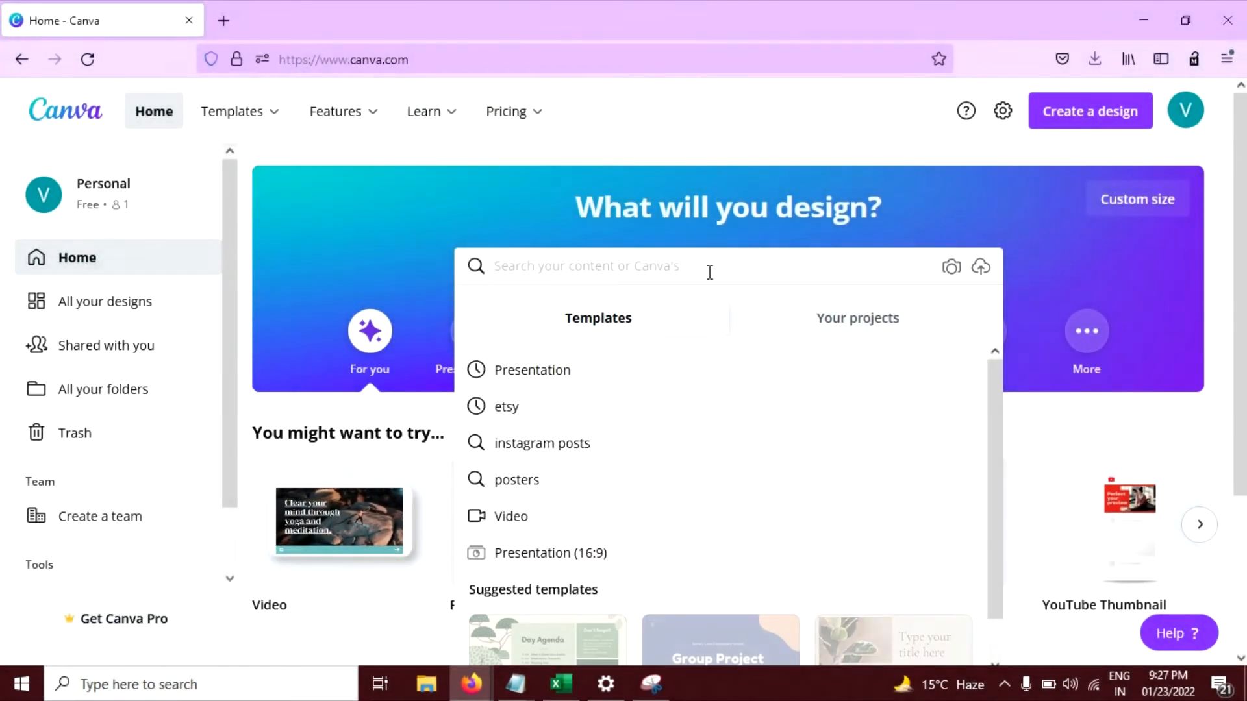
type("Presentatn")
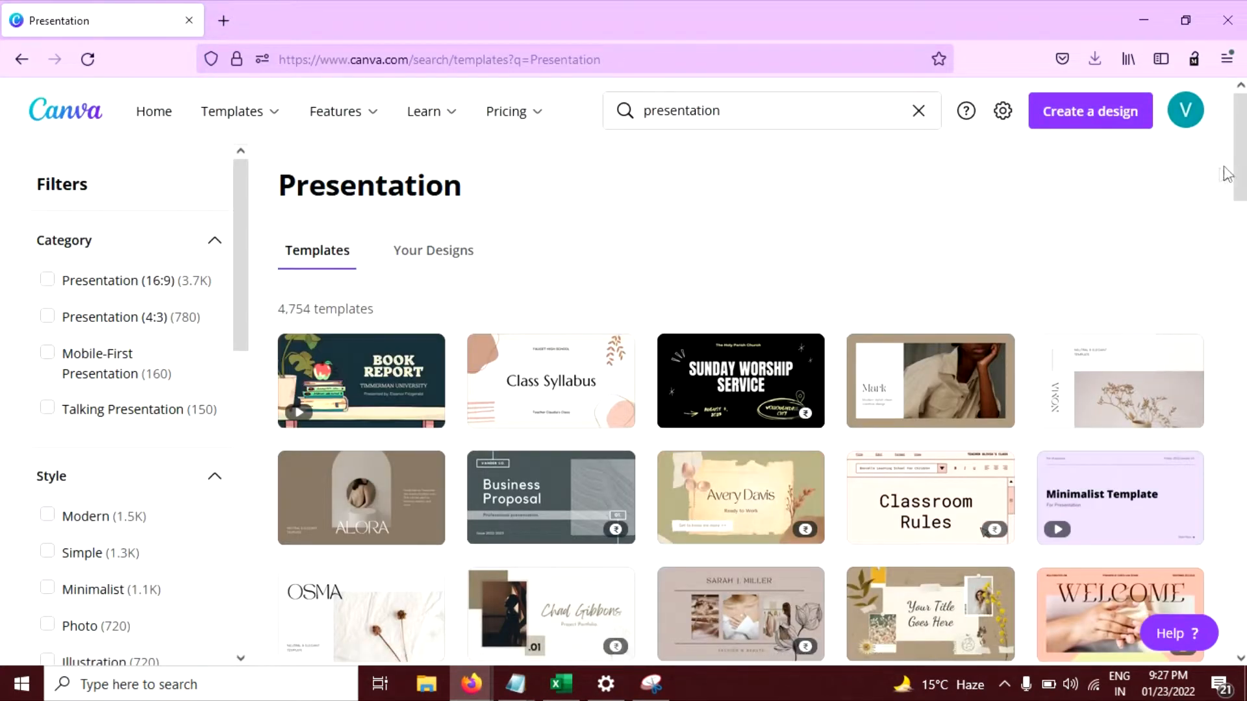
scroll("down", 3)
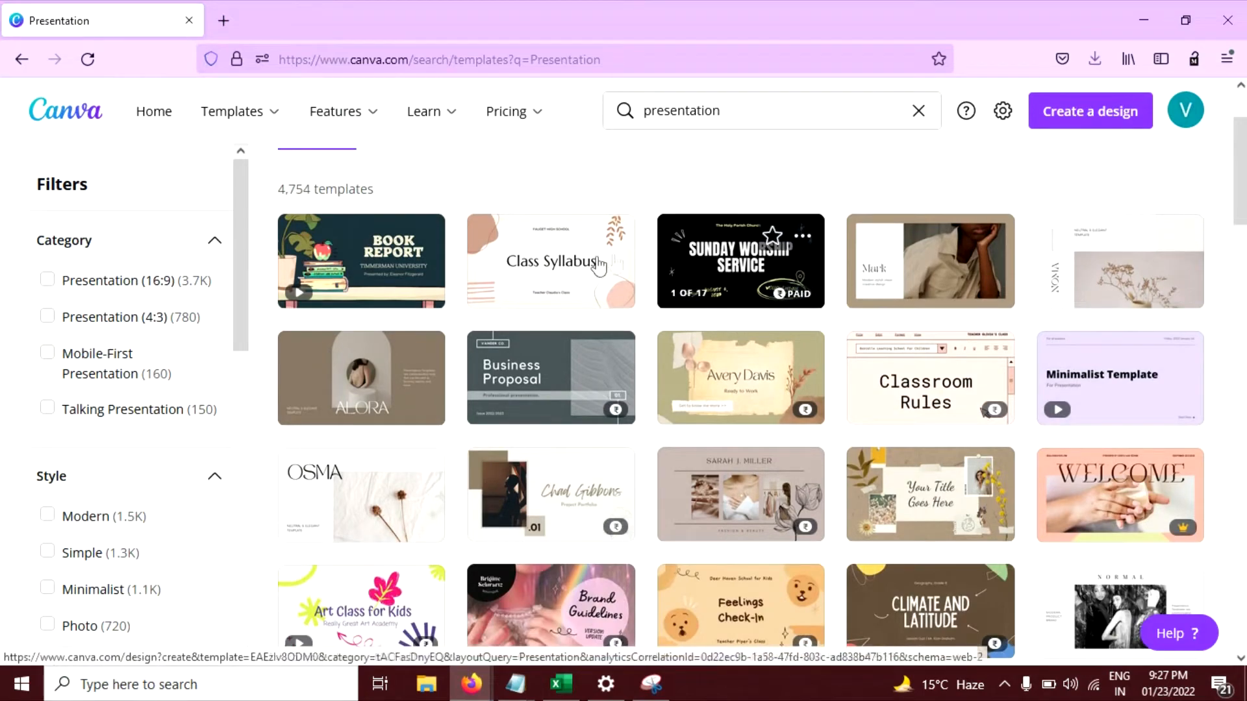
Step: Open the Class Syllabus template in the editor and go to page 3, Introduction to English Class
left_click(429, 19)
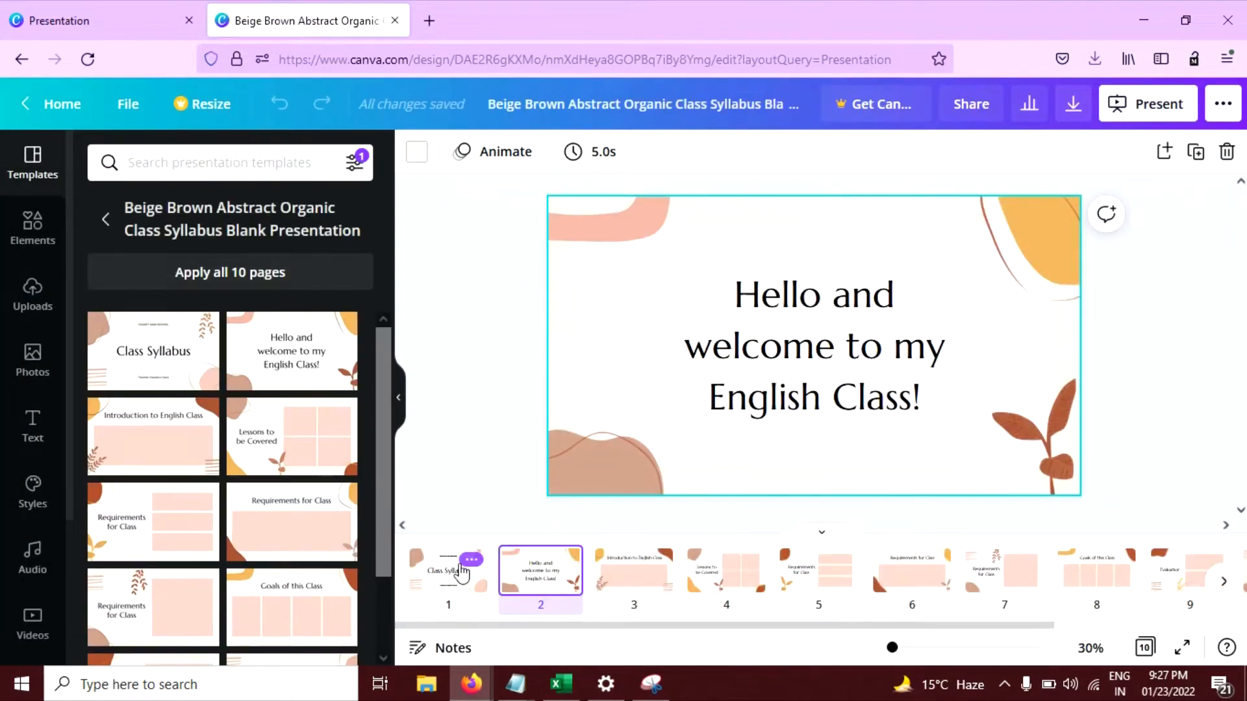
left_click(634, 571)
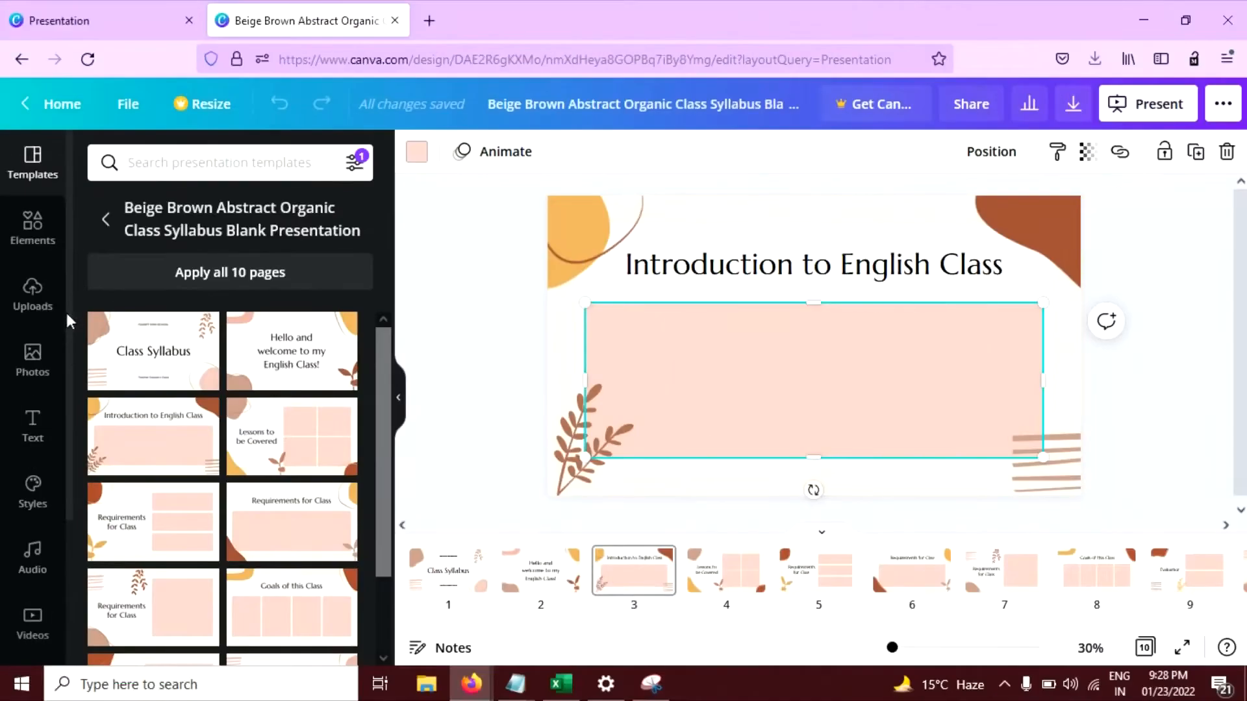
scroll("down", 3)
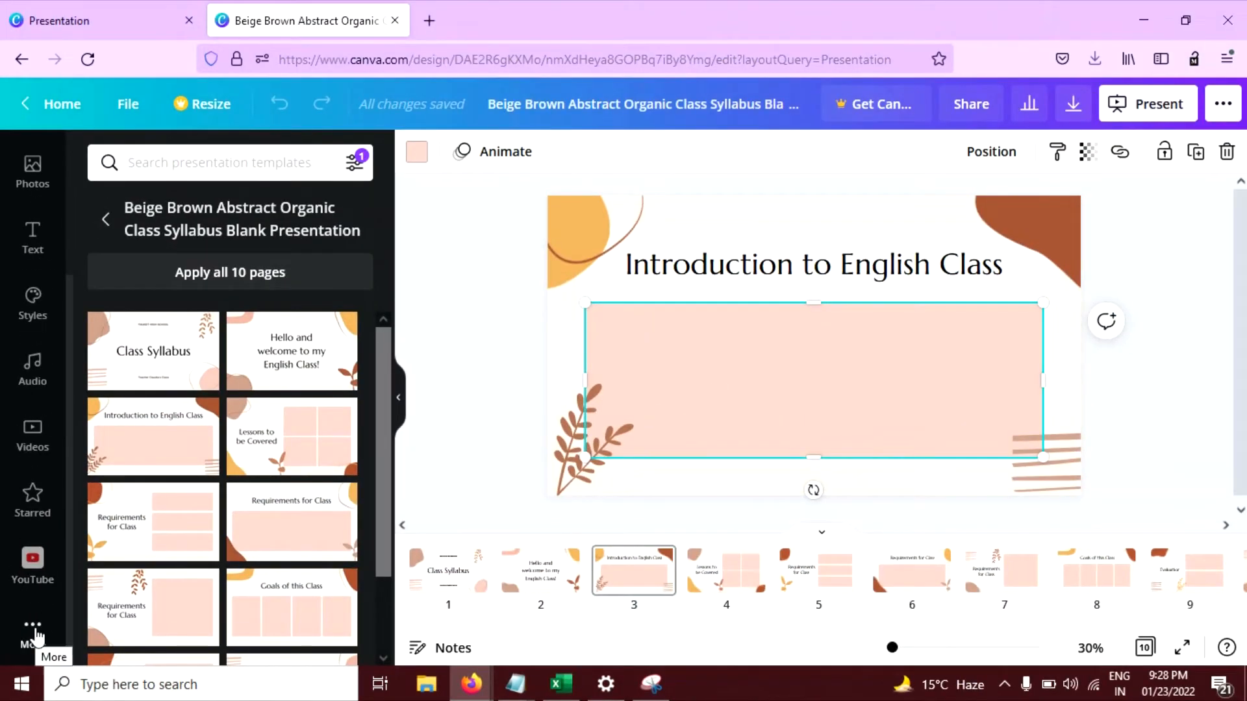
Step: Add the YouTube app from More apps so its video panel shows in the side tools
left_click(31, 628)
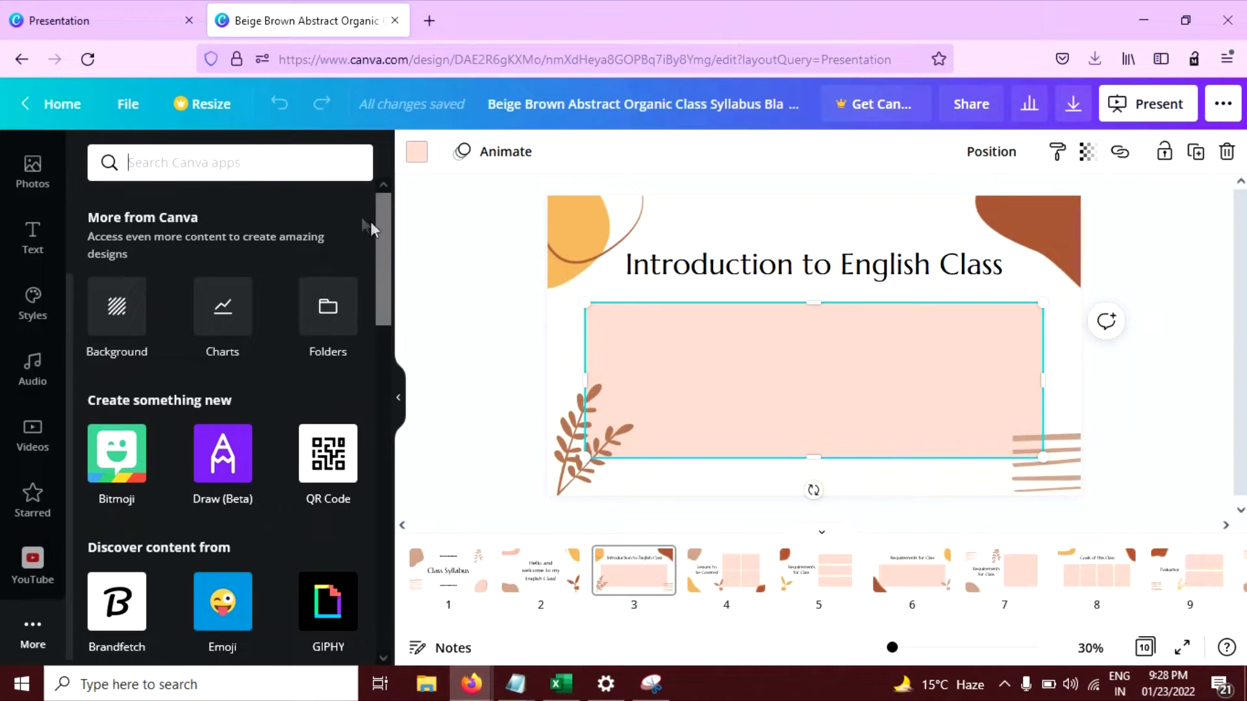
scroll("down", 3)
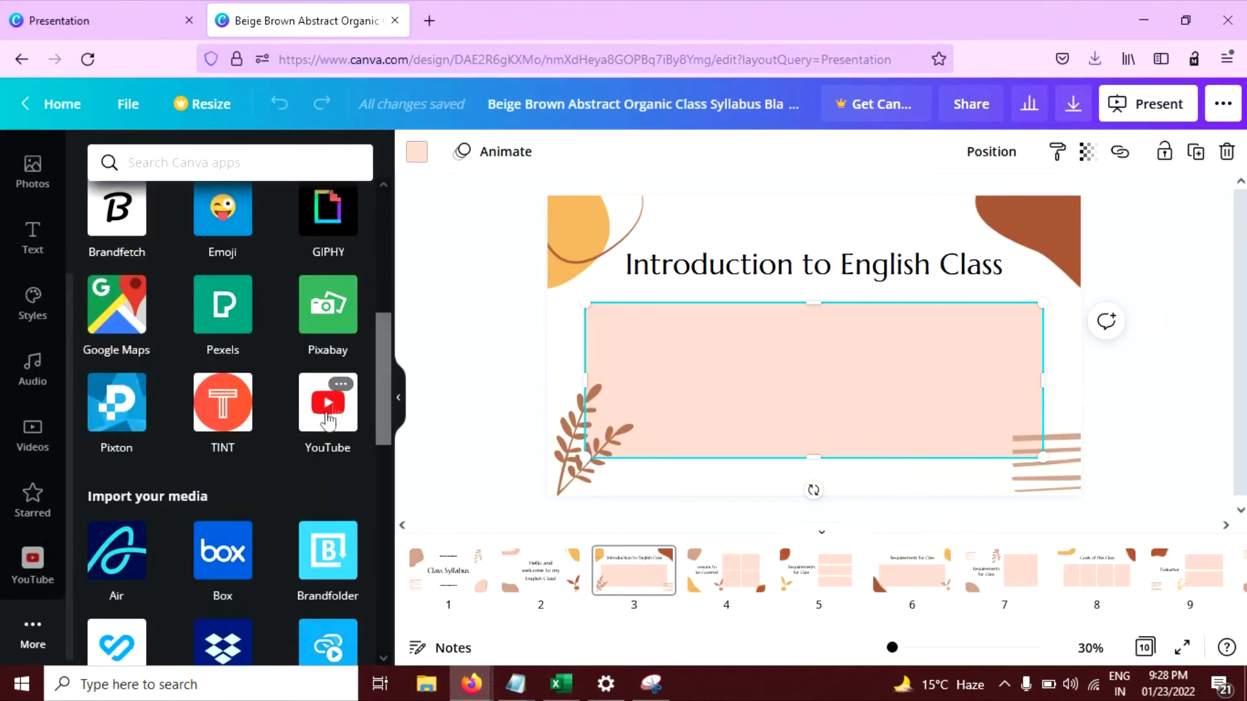
mouse_move(327, 413)
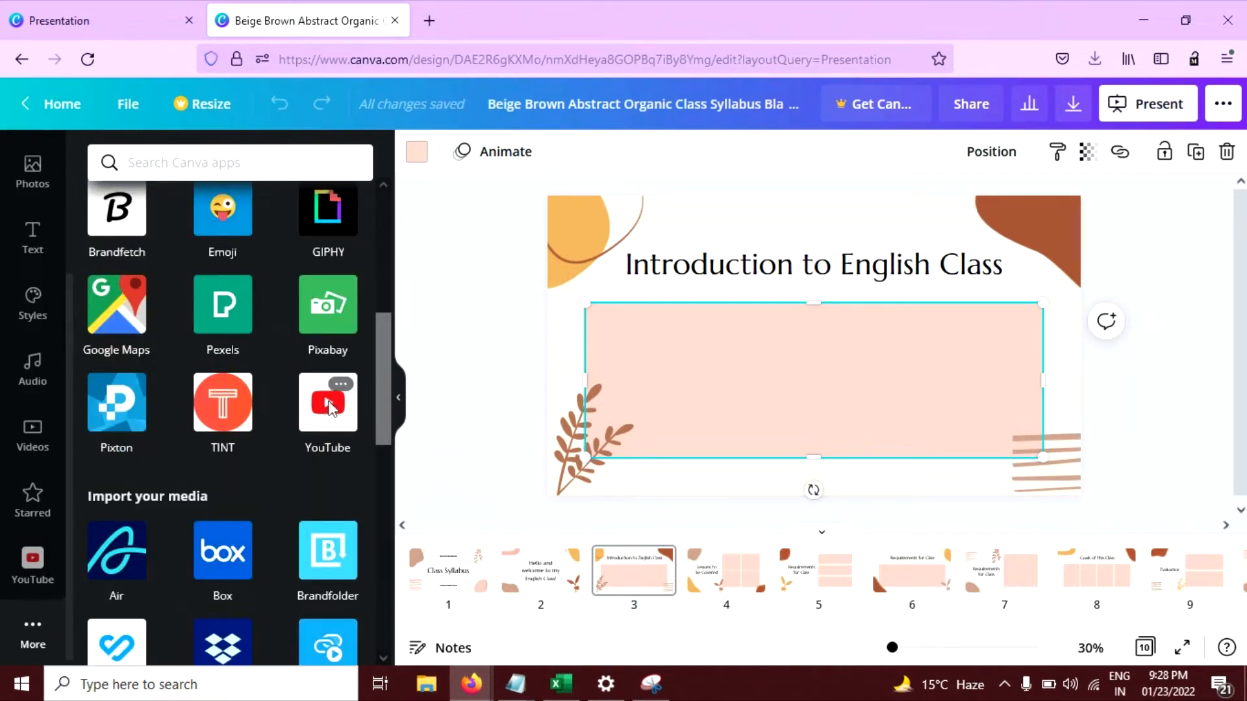
left_click(327, 403)
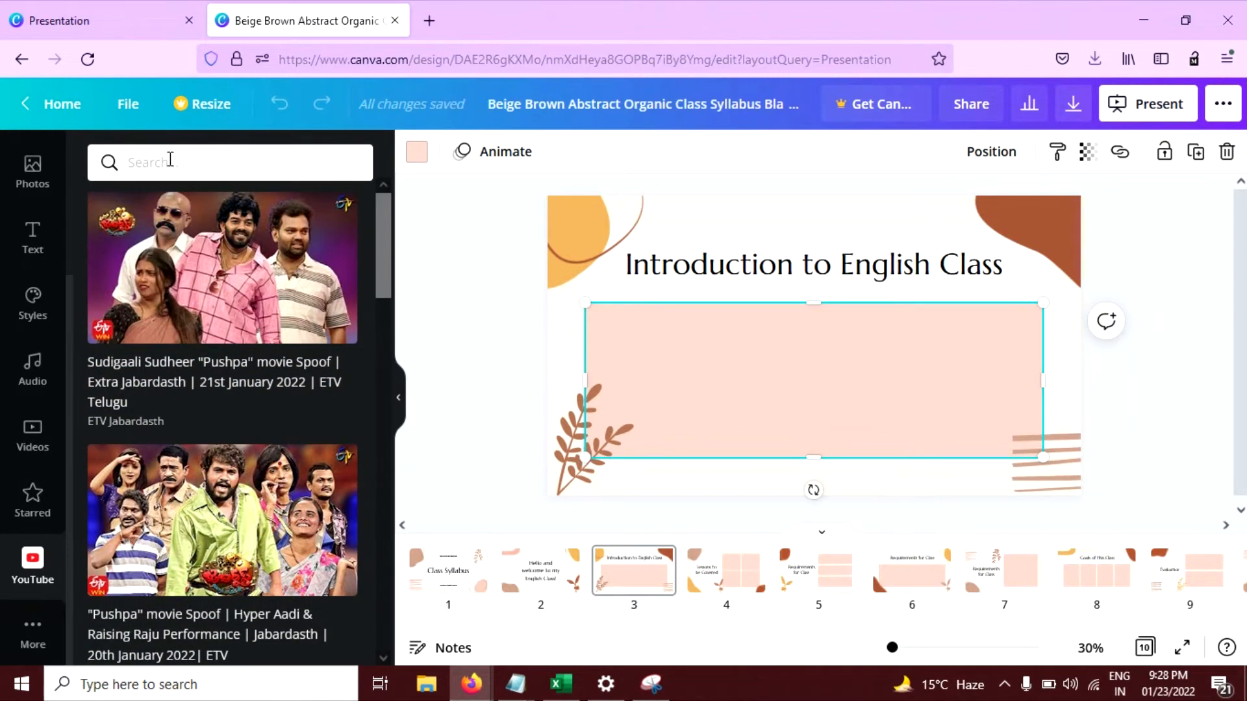
left_click(230, 162)
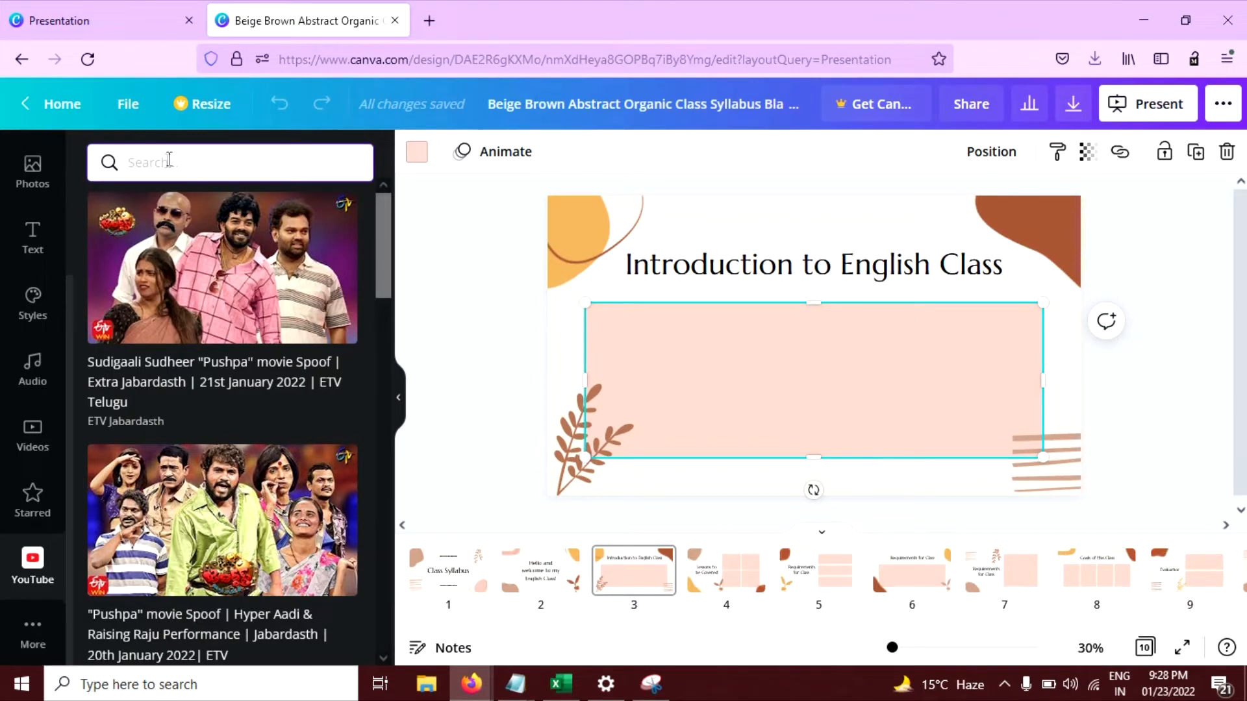
mouse_move(193, 181)
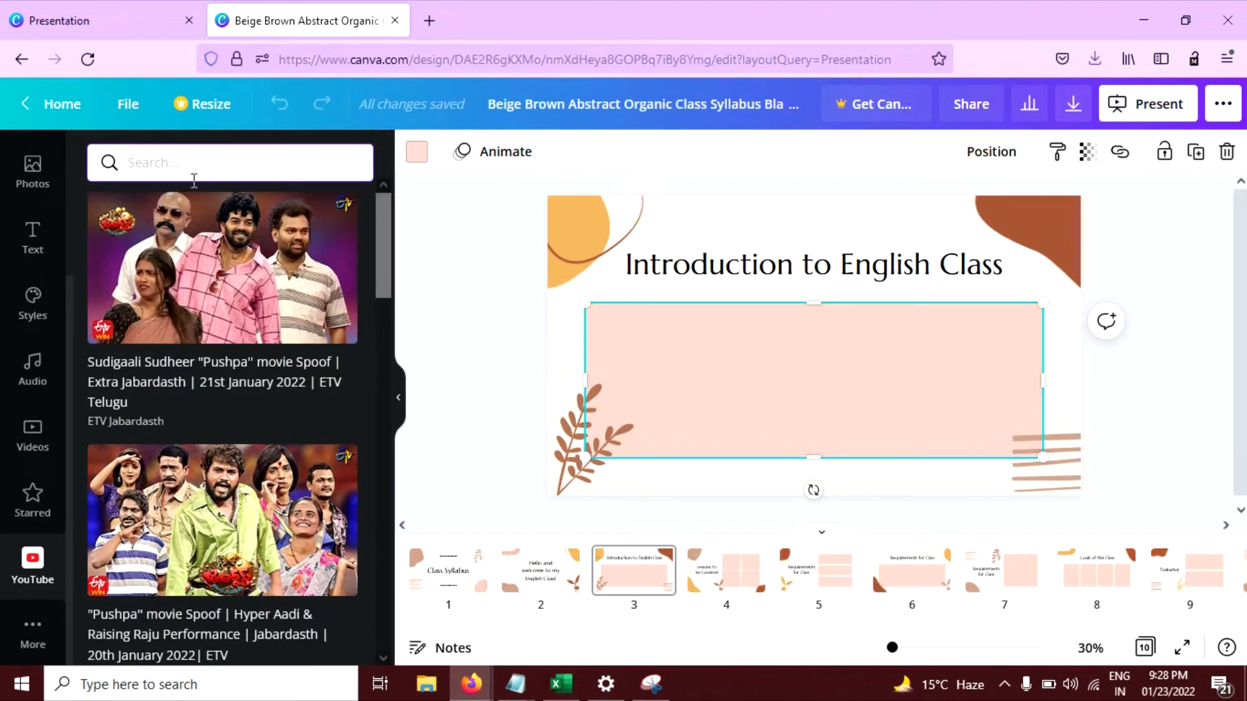
left_click(230, 162)
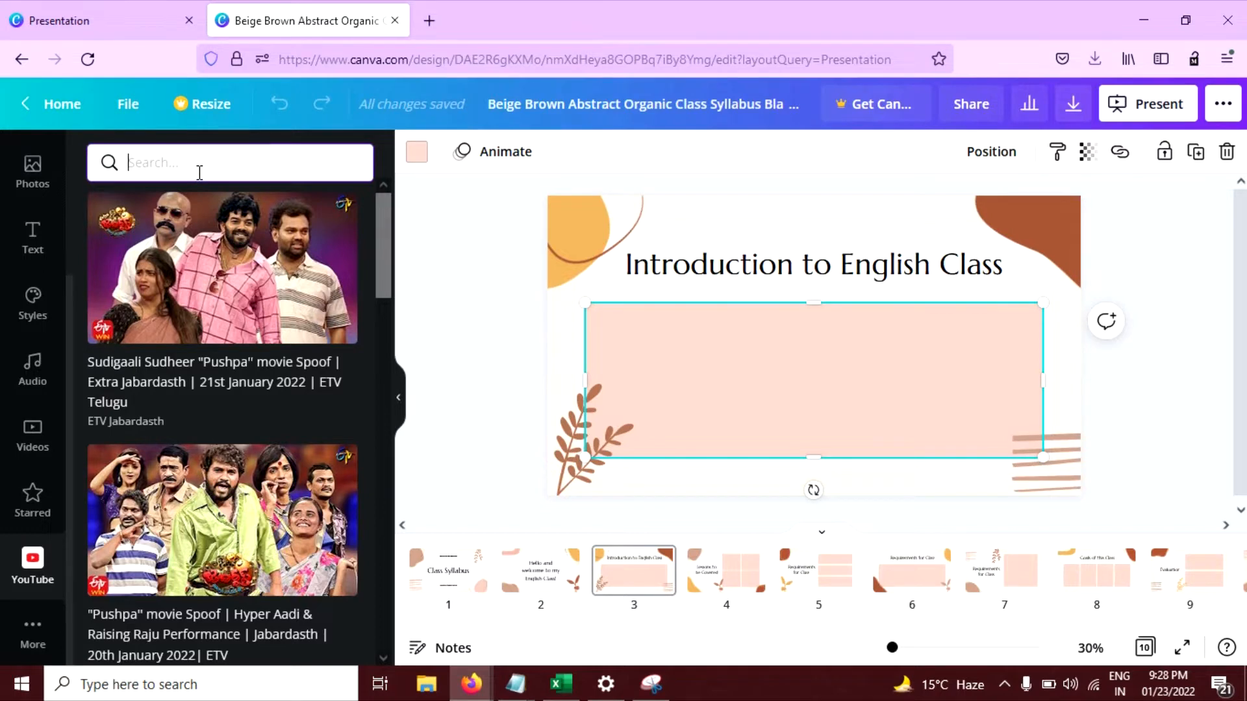
type("https://youtu.be/yXwUFwfLaaM")
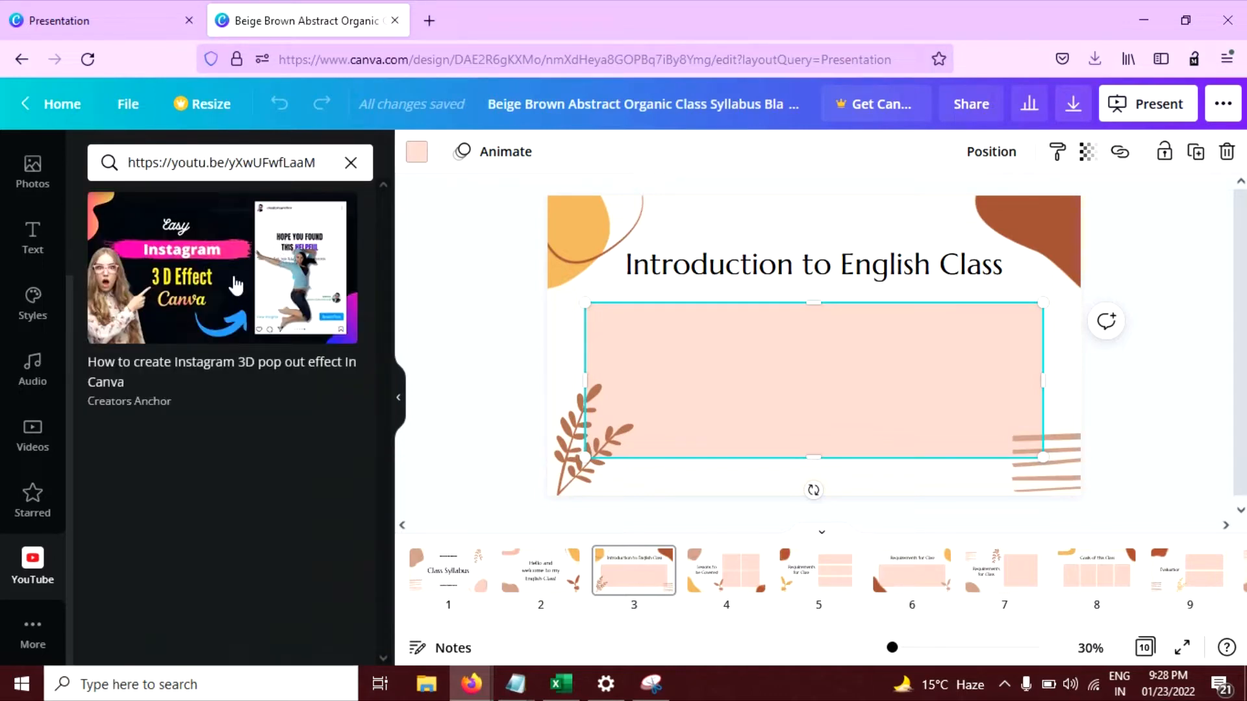
mouse_move(204, 254)
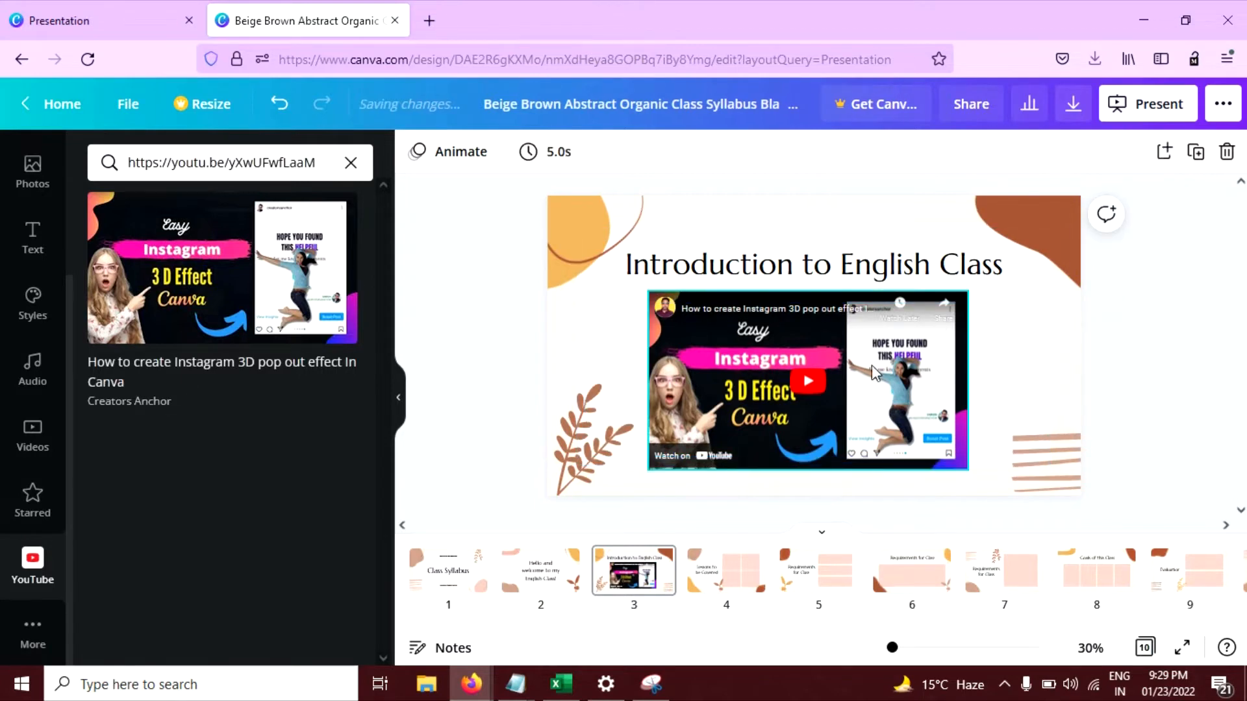
Step: Place the embedded Instagram 3D effect video where the pink placeholder box was
left_click(807, 381)
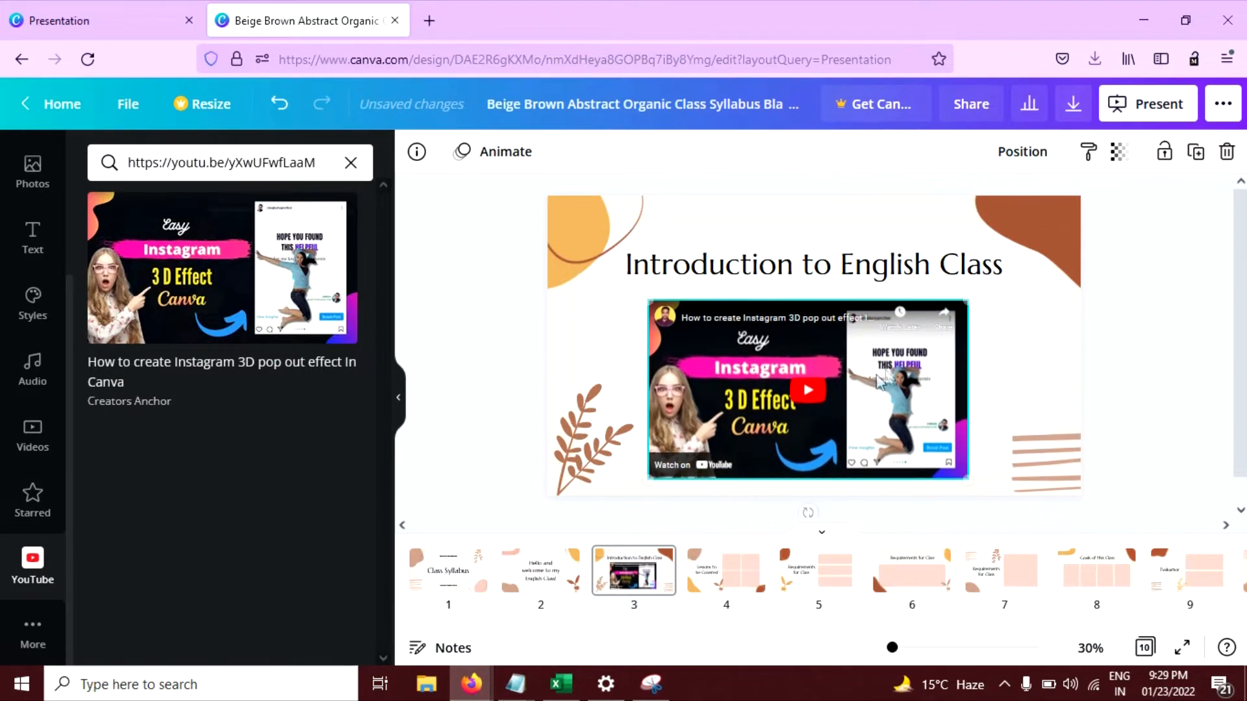
left_click(807, 390)
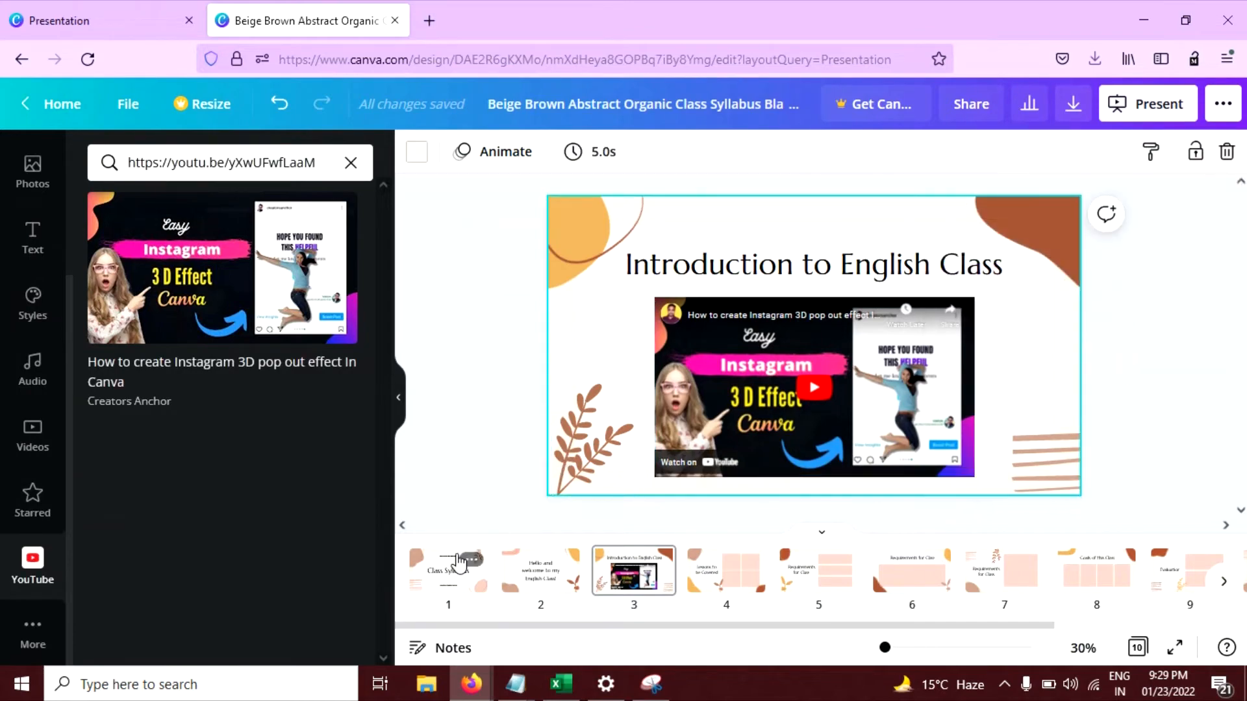
Step: Present the deck full screen from slide 1 and play the embedded video on slide 3
left_click(1147, 104)
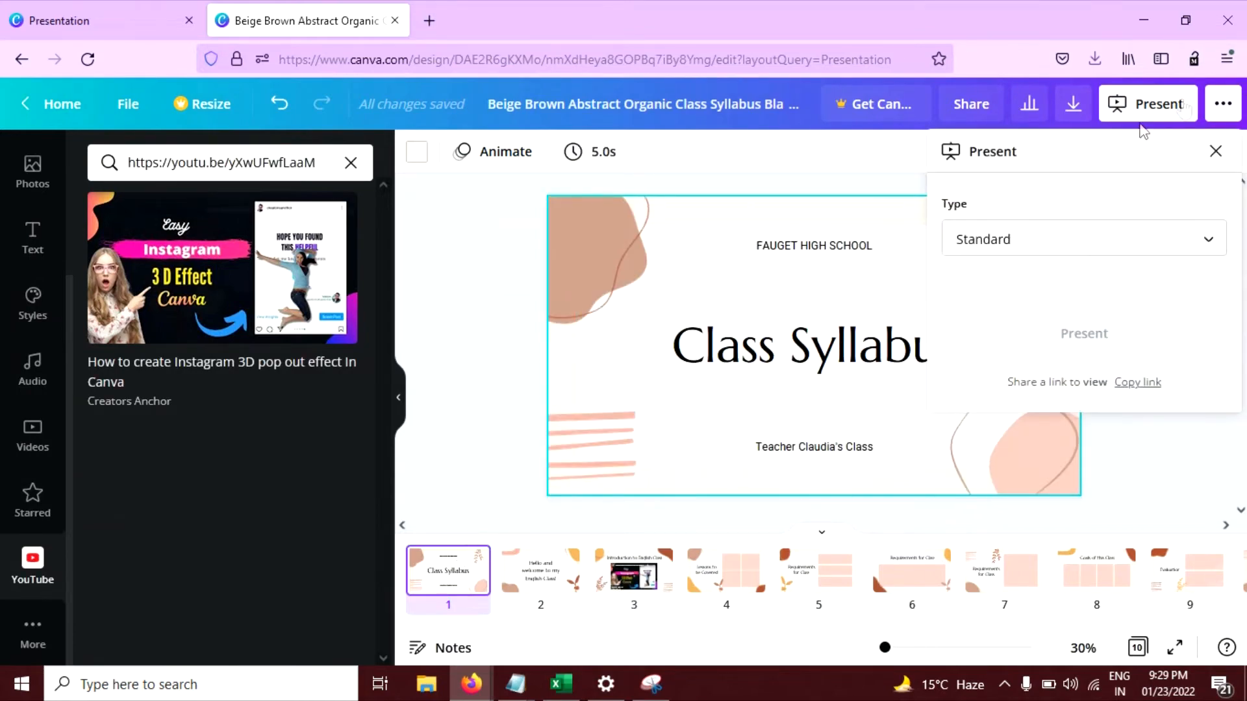
left_click(1084, 334)
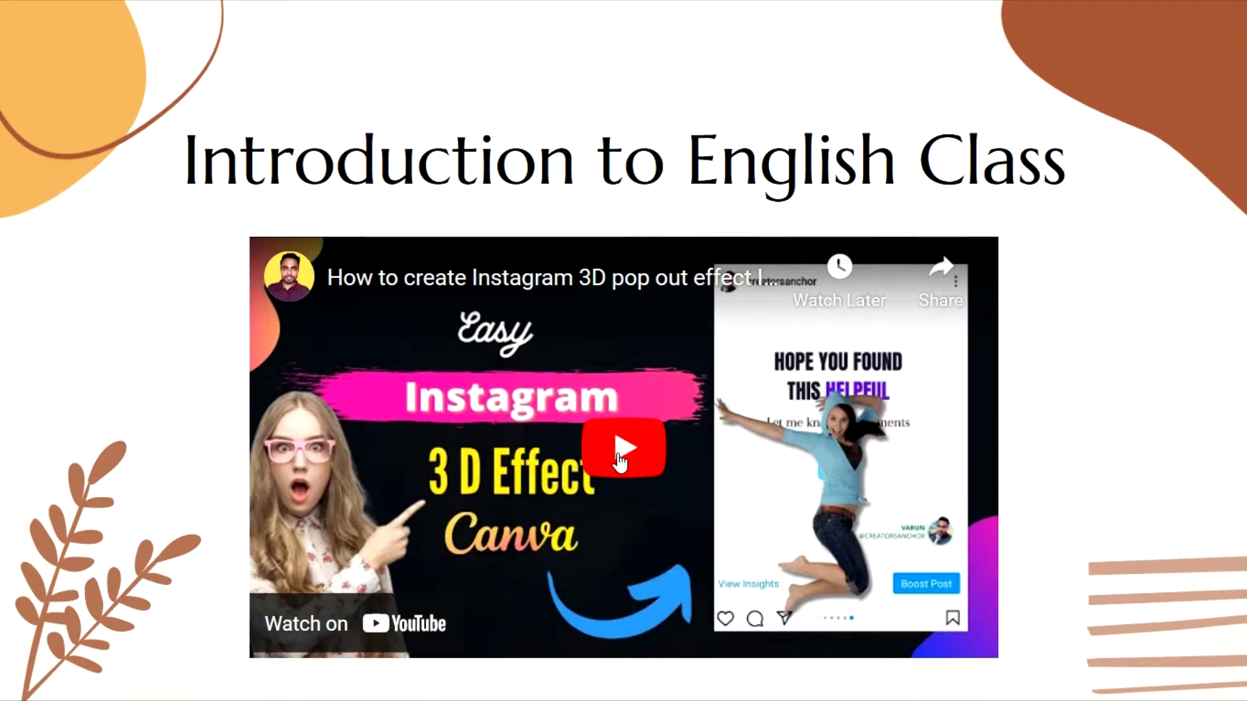
left_click(622, 446)
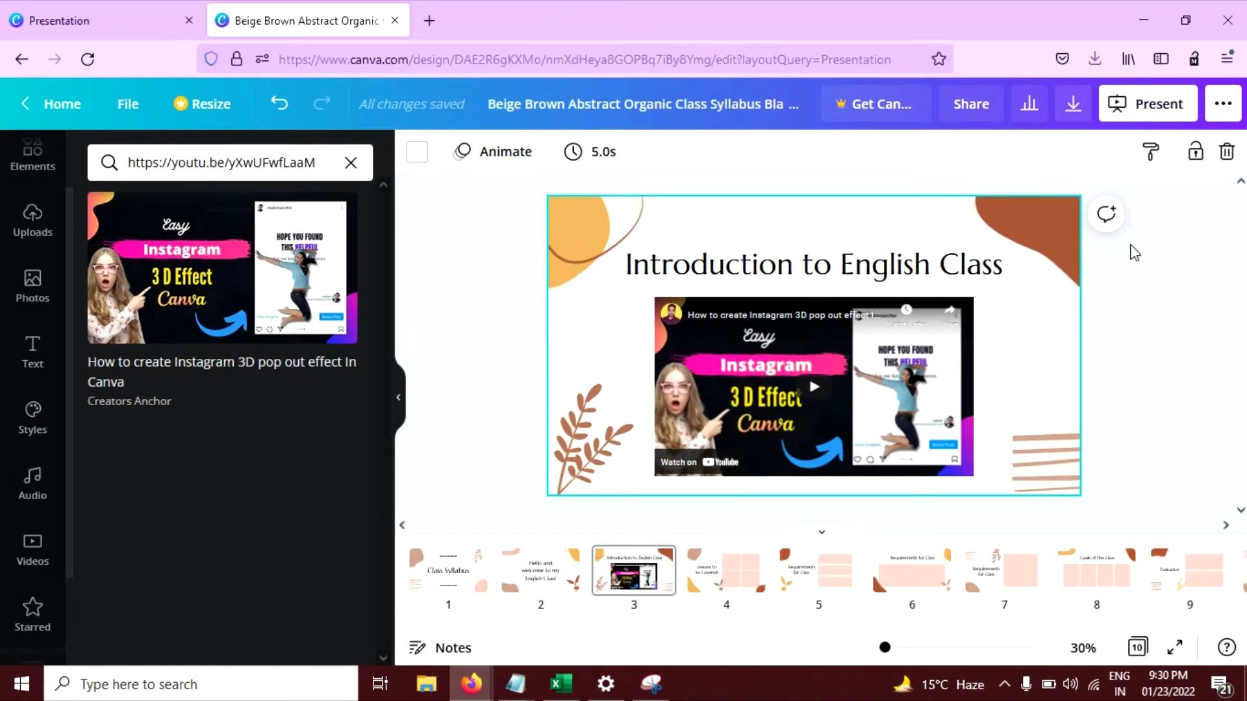
left_click(1147, 104)
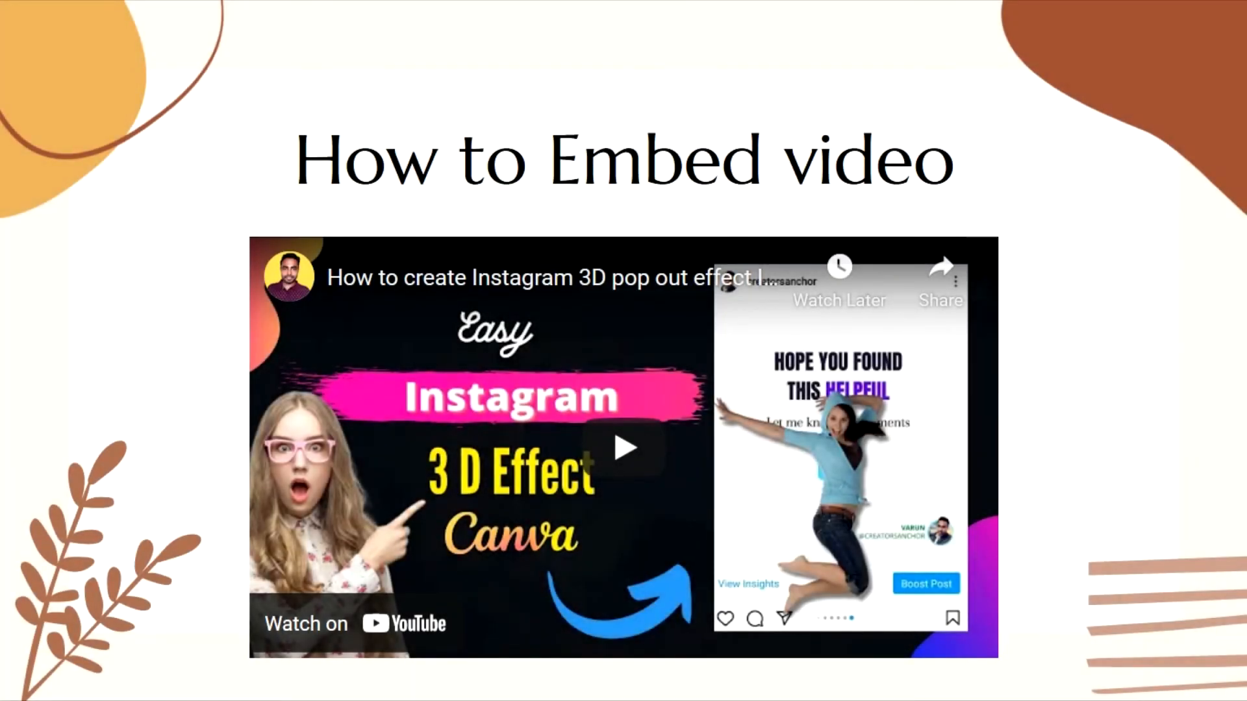